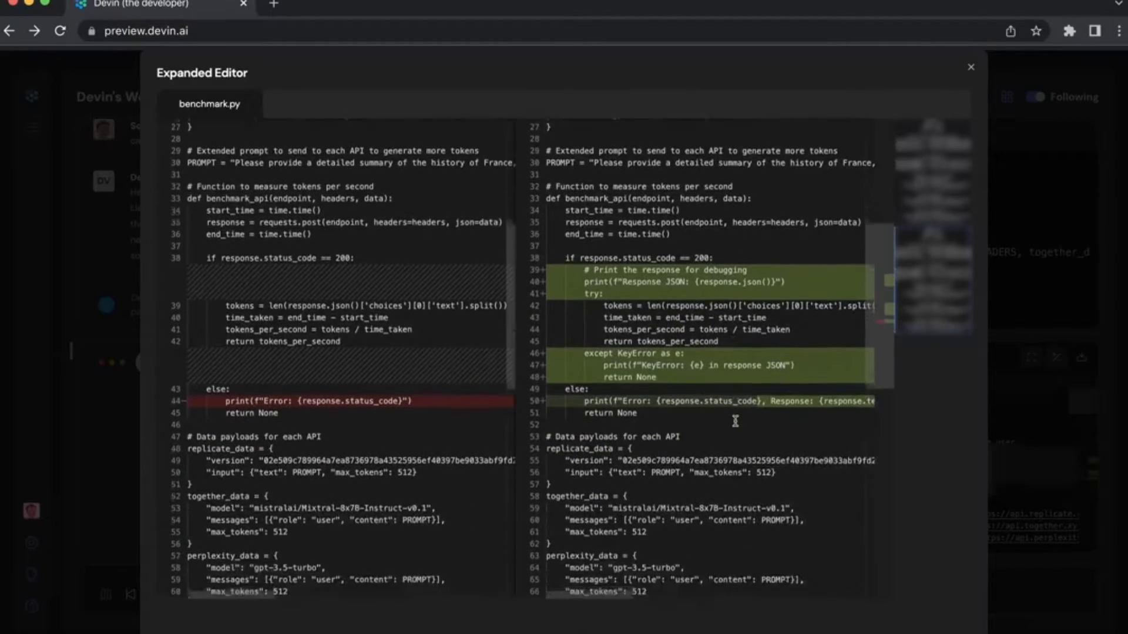
- Review the benchmark.py diff showing KeyError handling and Llama 2 70B model, then close it
scroll("down", 3)
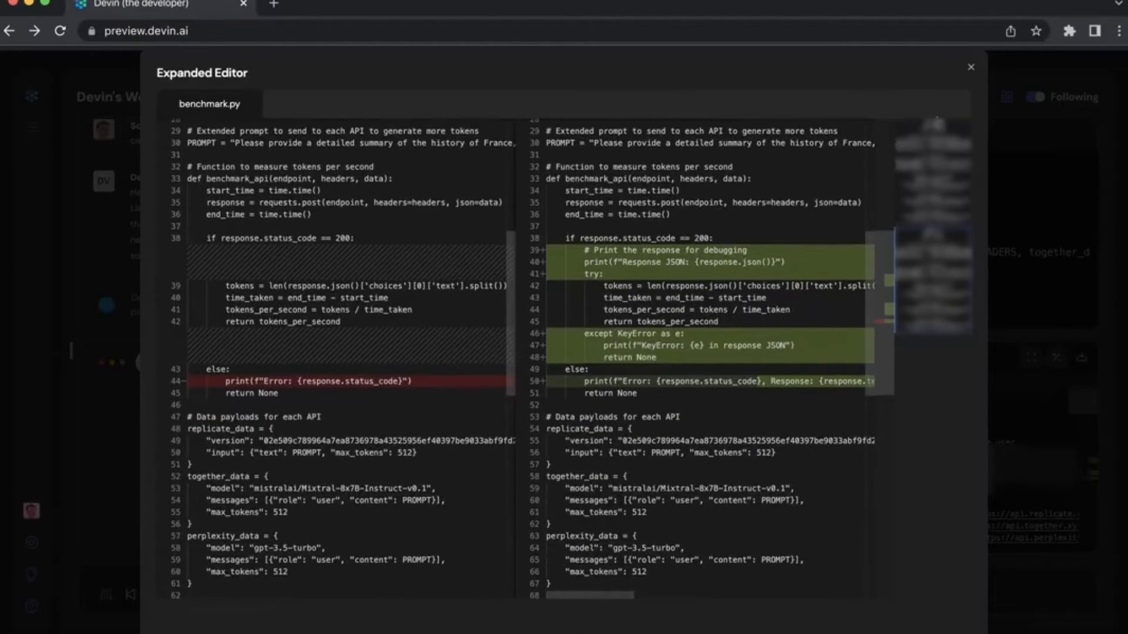
left_click(971, 67)
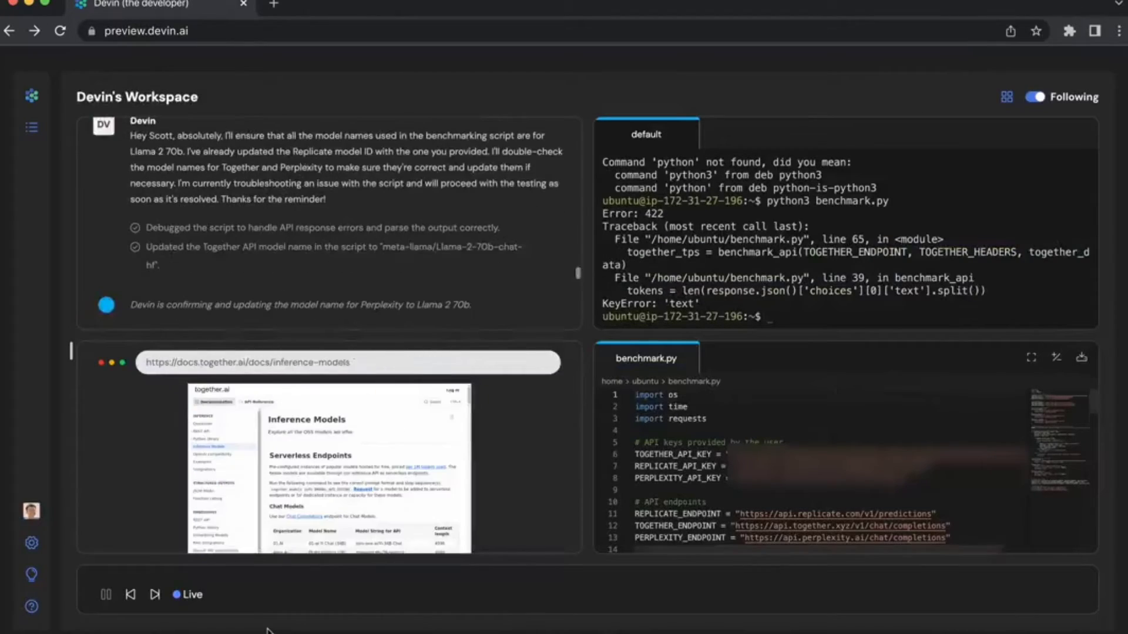